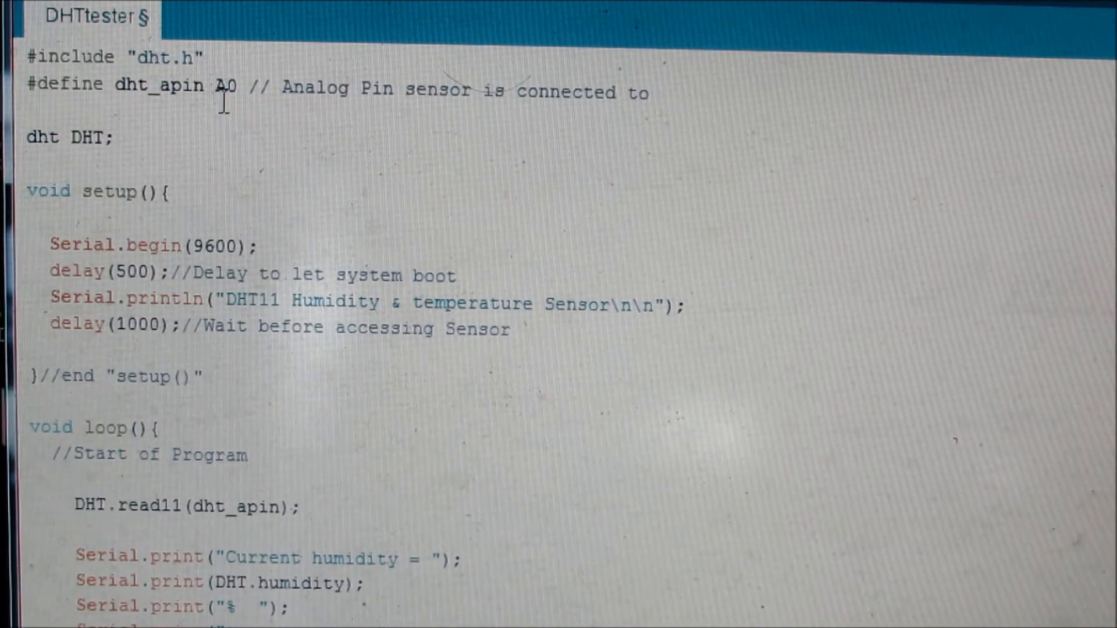
{"action": "double_click", "coordinate": [225, 85]}
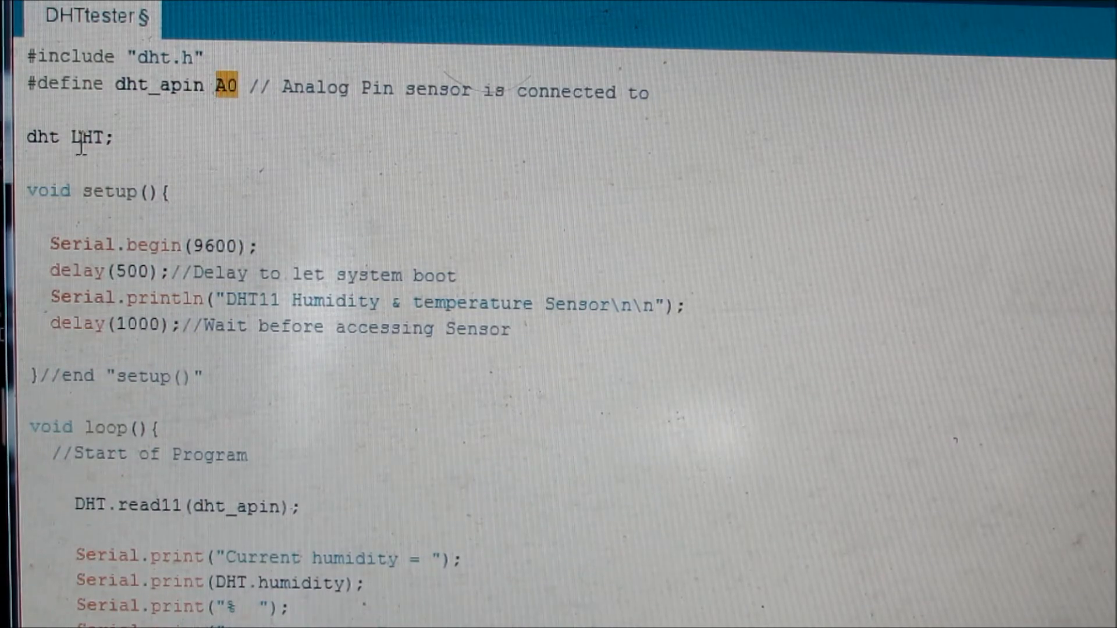
{"action": "double_click", "coordinate": [88, 136]}
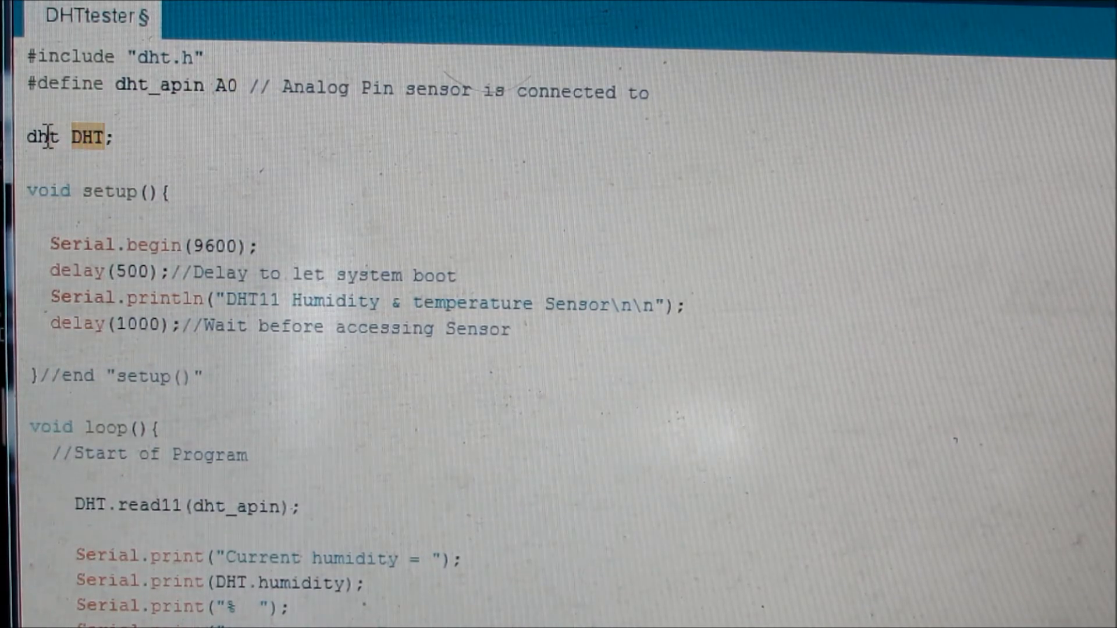
{"action": "double_click", "coordinate": [43, 137]}
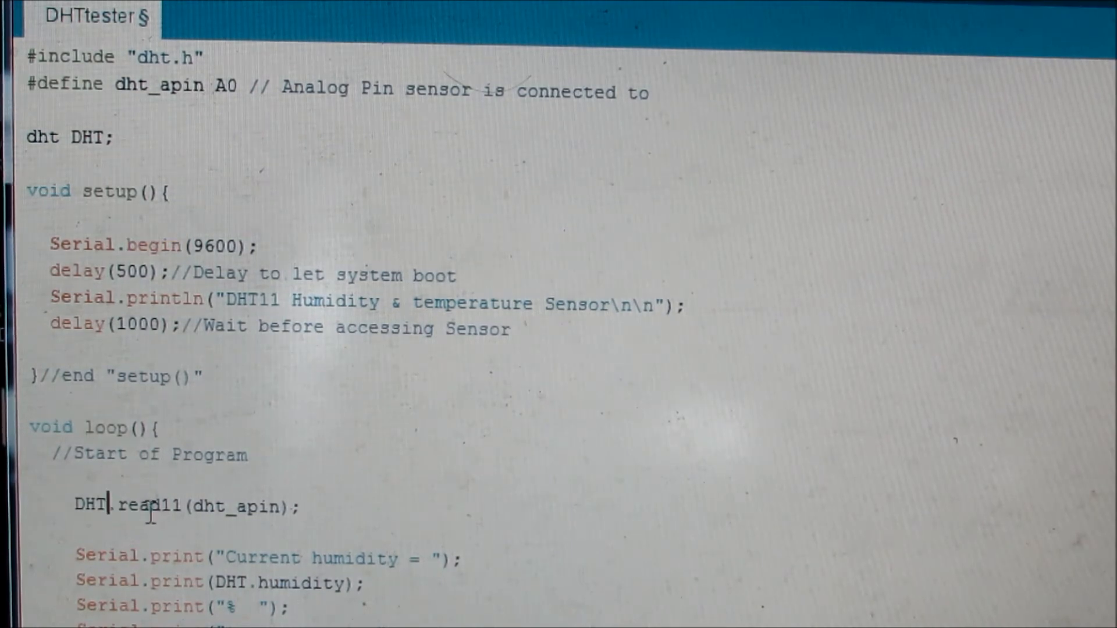
{"action": "double_click", "coordinate": [147, 507]}
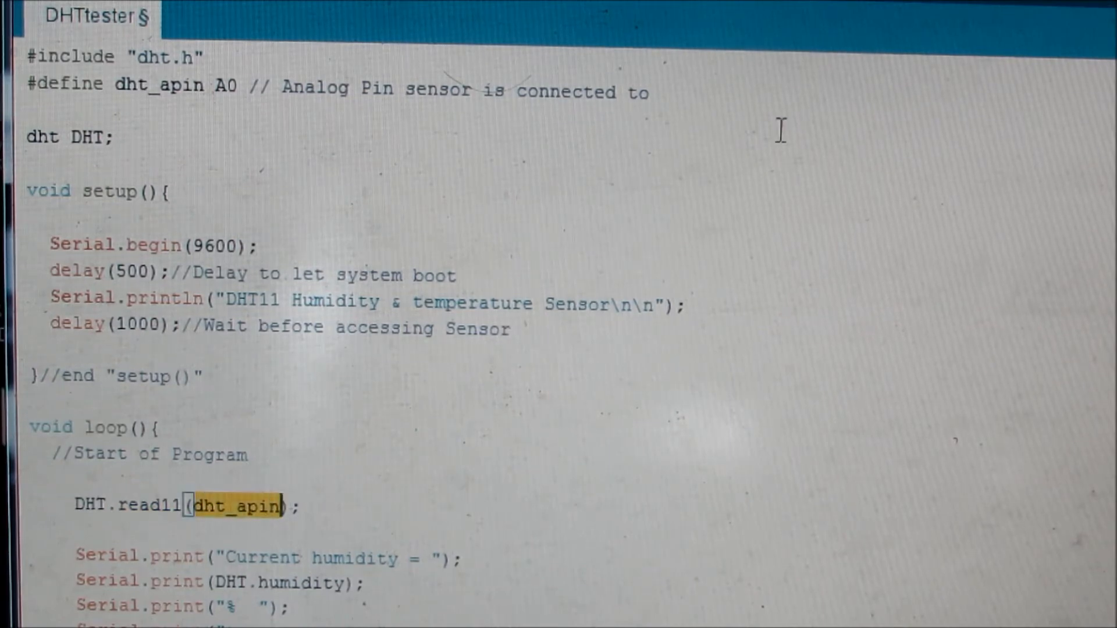
{"action": "scroll", "scroll_direction": "down", "scroll_amount": 3}
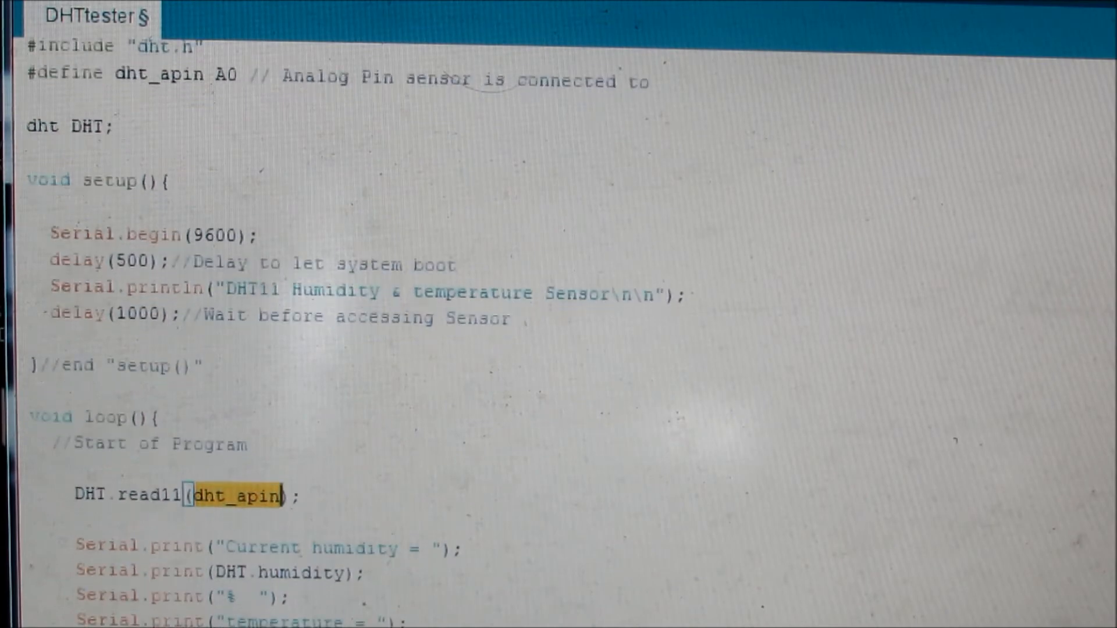
{"action": "scroll", "scroll_direction": "down", "scroll_amount": 3}
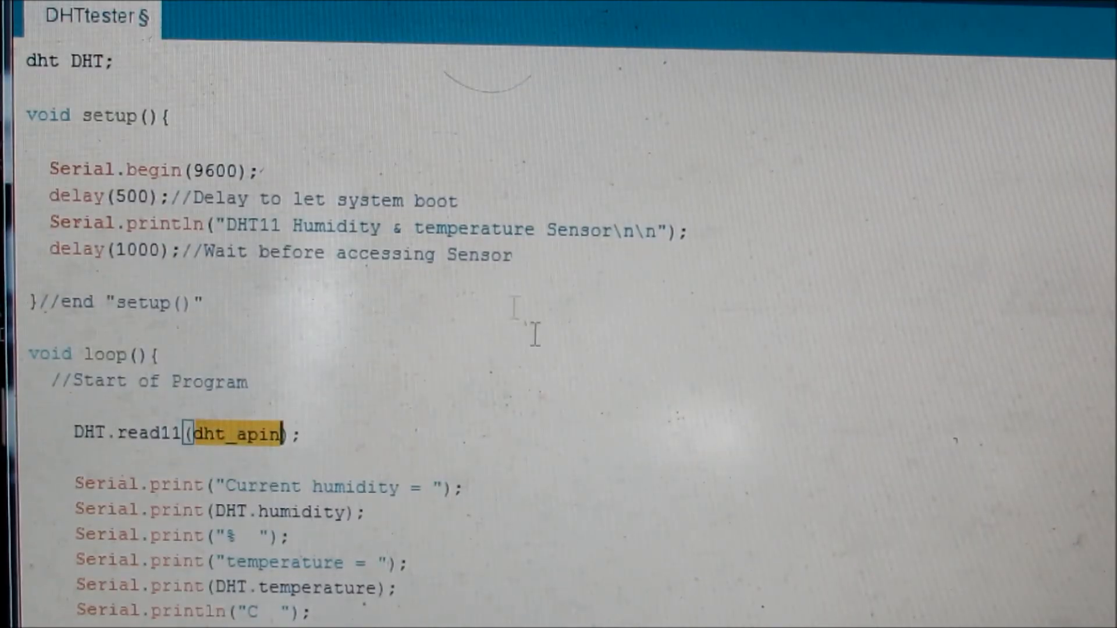